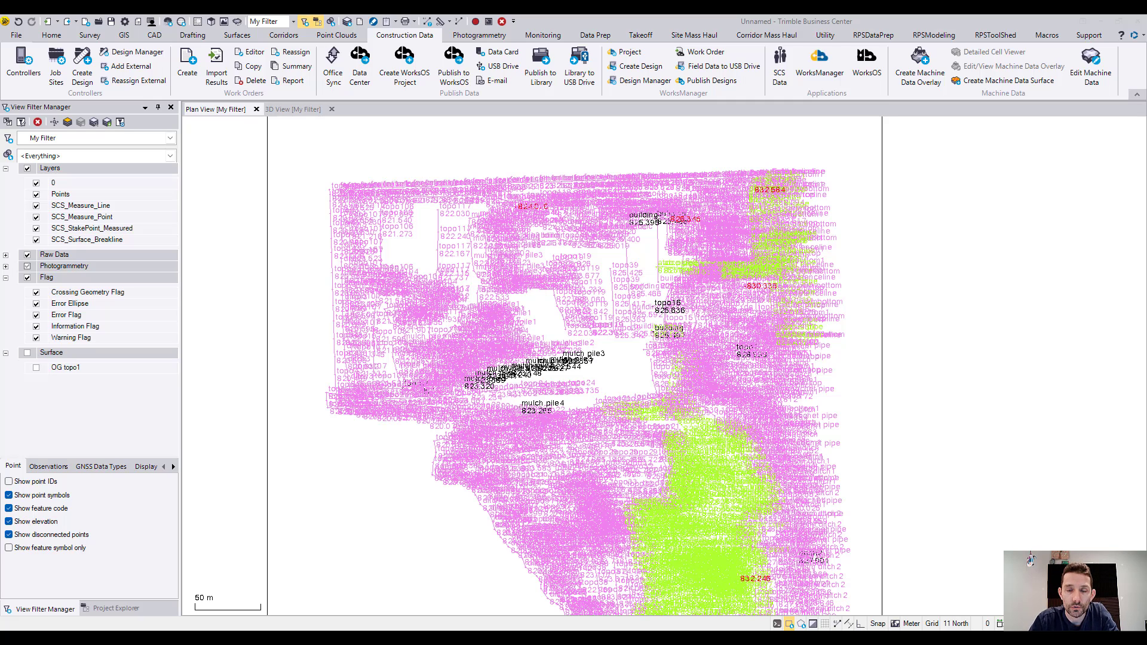
# - Zoom the plan view in until point labels like topo16 and building are readable
pyautogui.scroll(3)
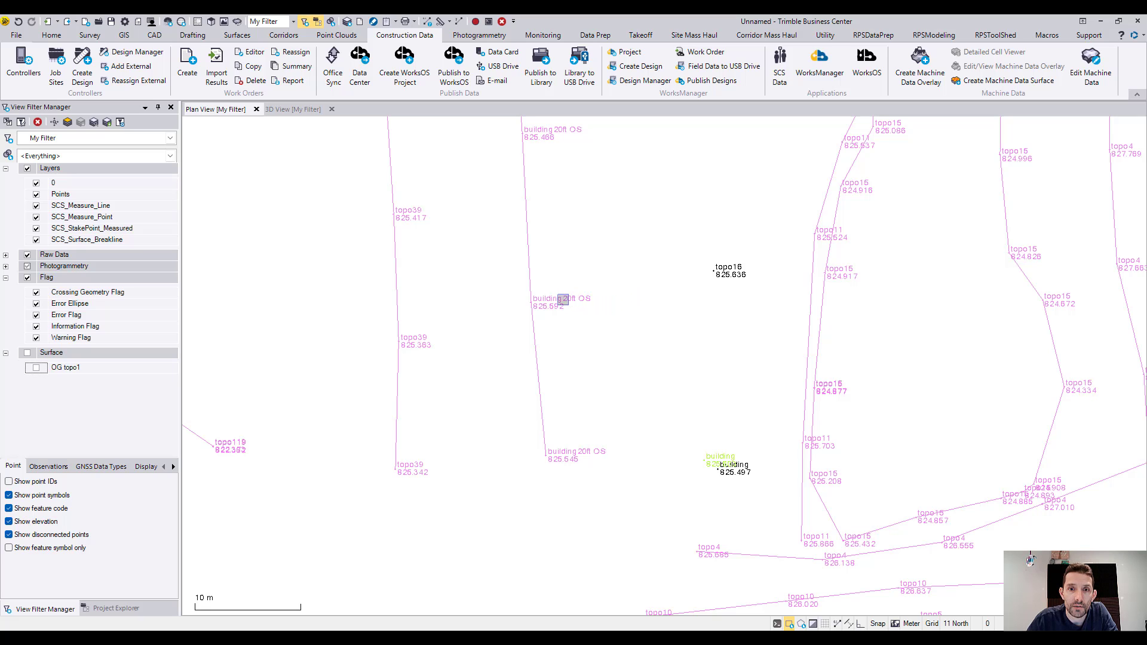
# - Zoom out to full extents and select the rectangular boundary line around the survey
pyautogui.scroll(-3)
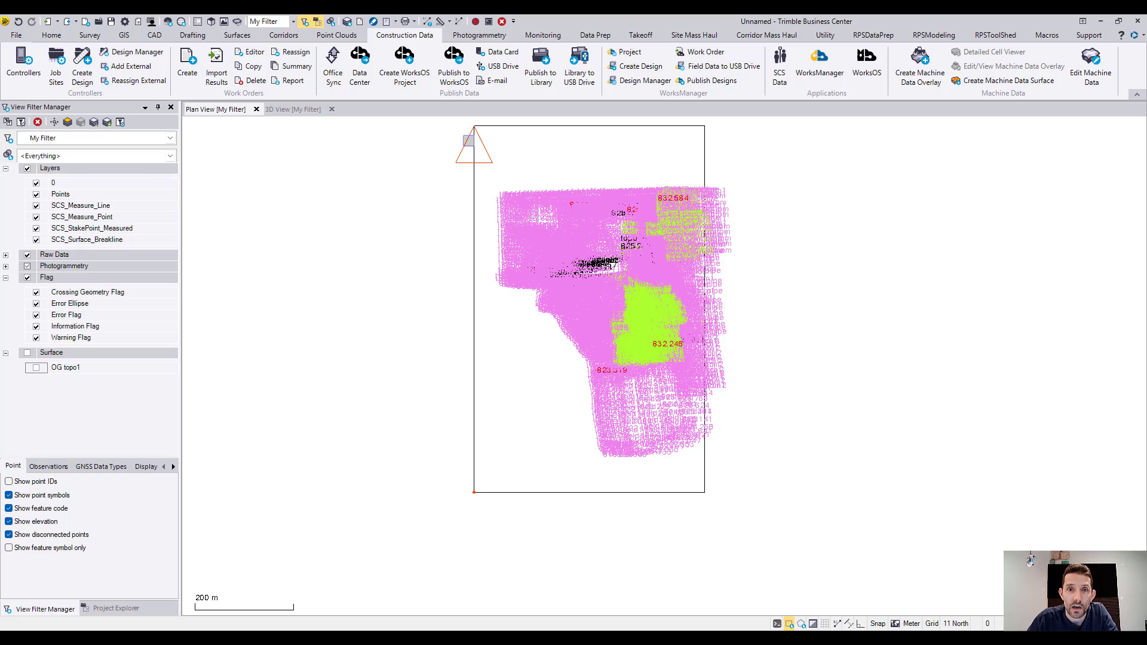
pyautogui.click(474, 146)
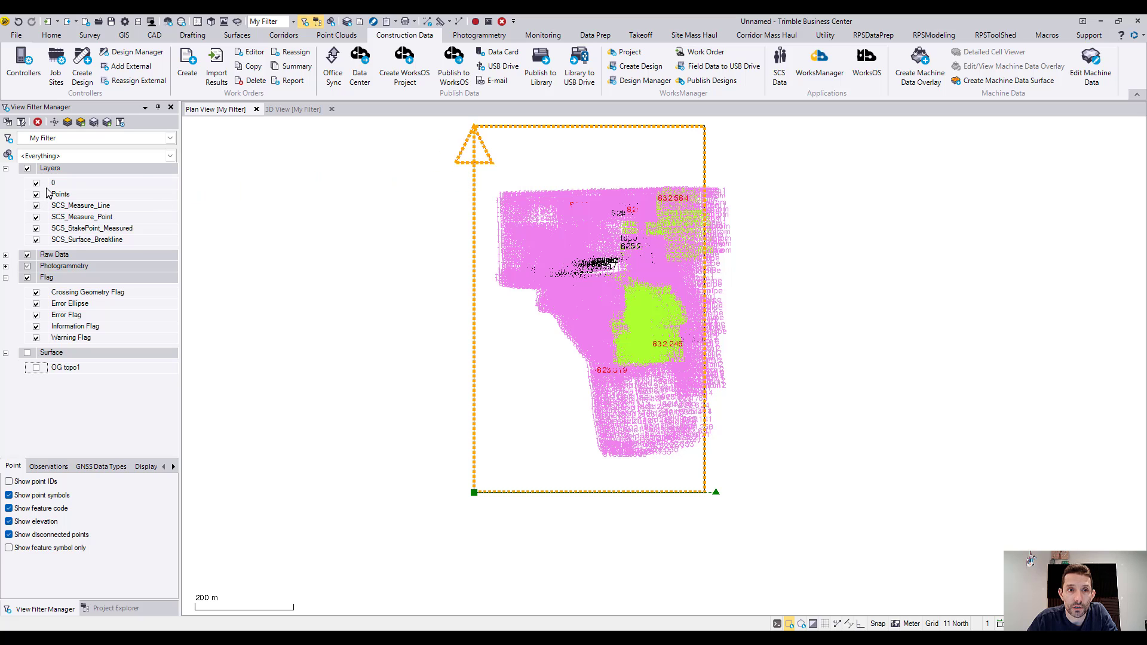